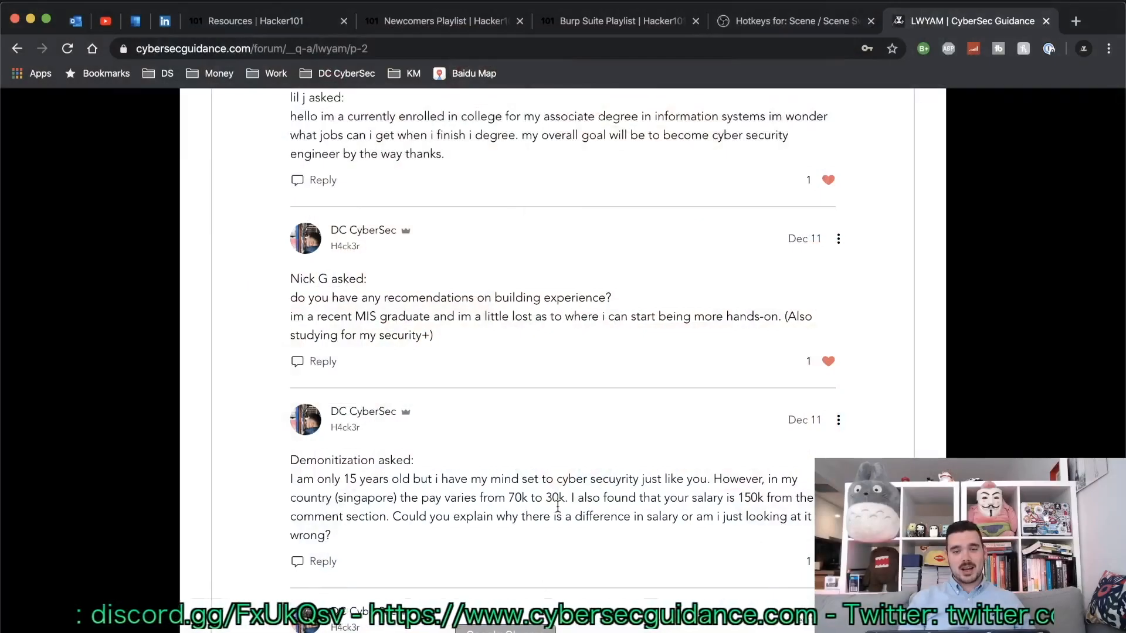
scroll(up, 3)
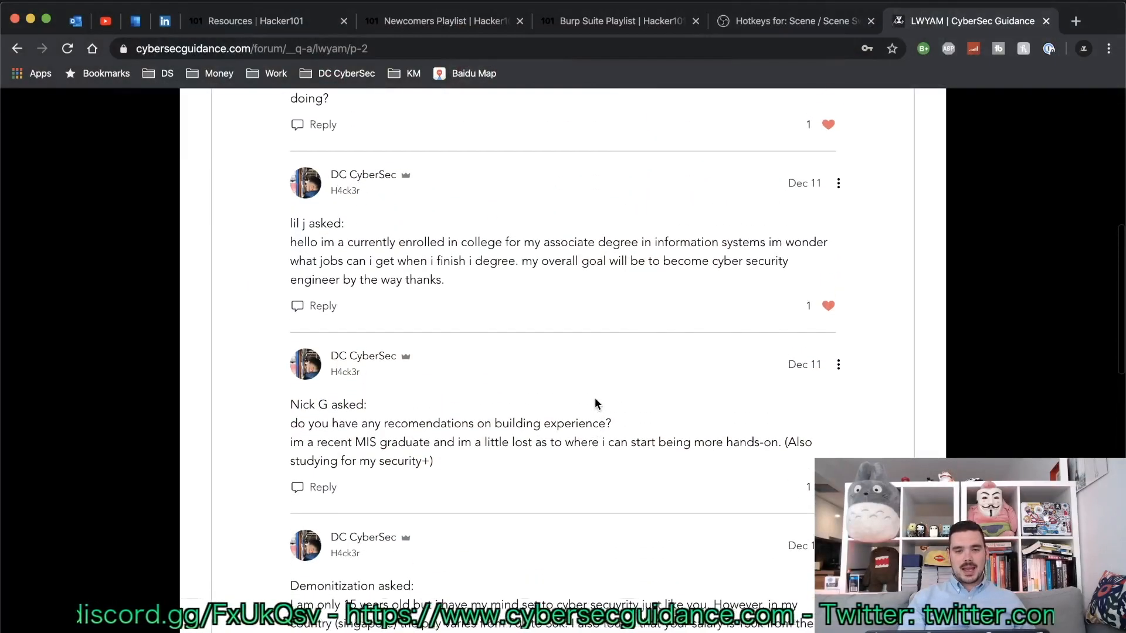
scroll(up, 3)
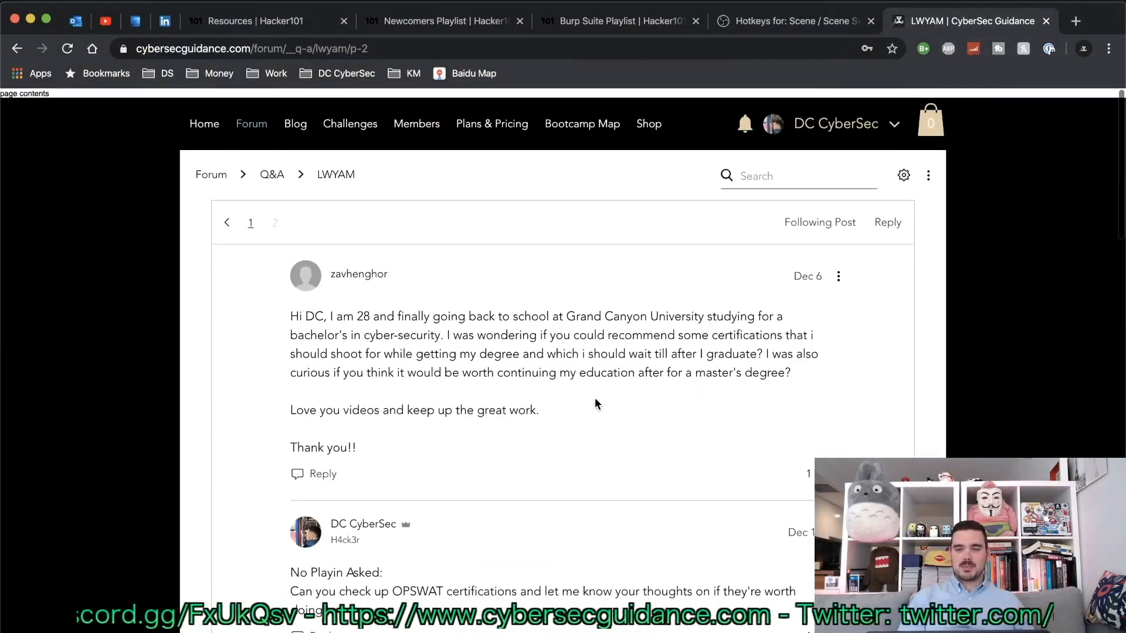
scroll(down, 3)
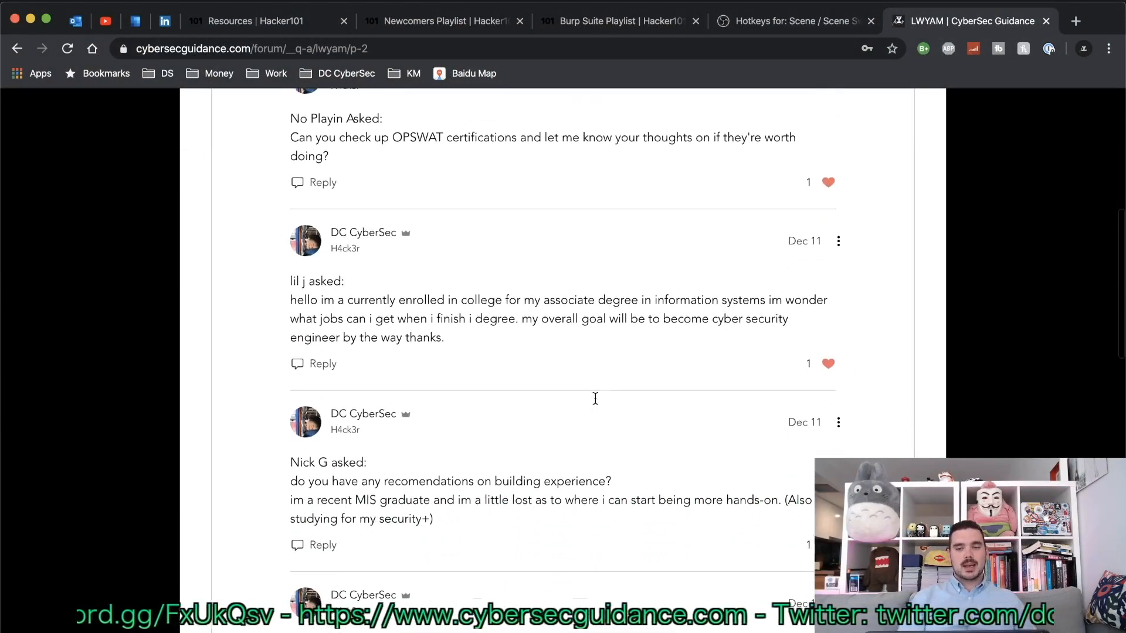
scroll(down, 3)
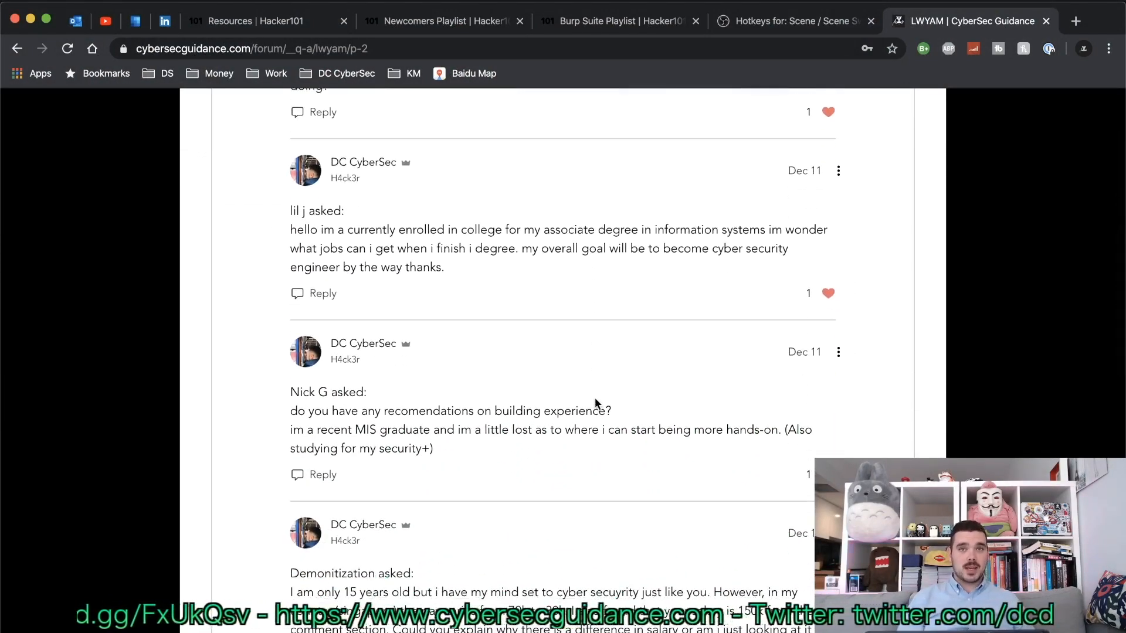
scroll(down, 3)
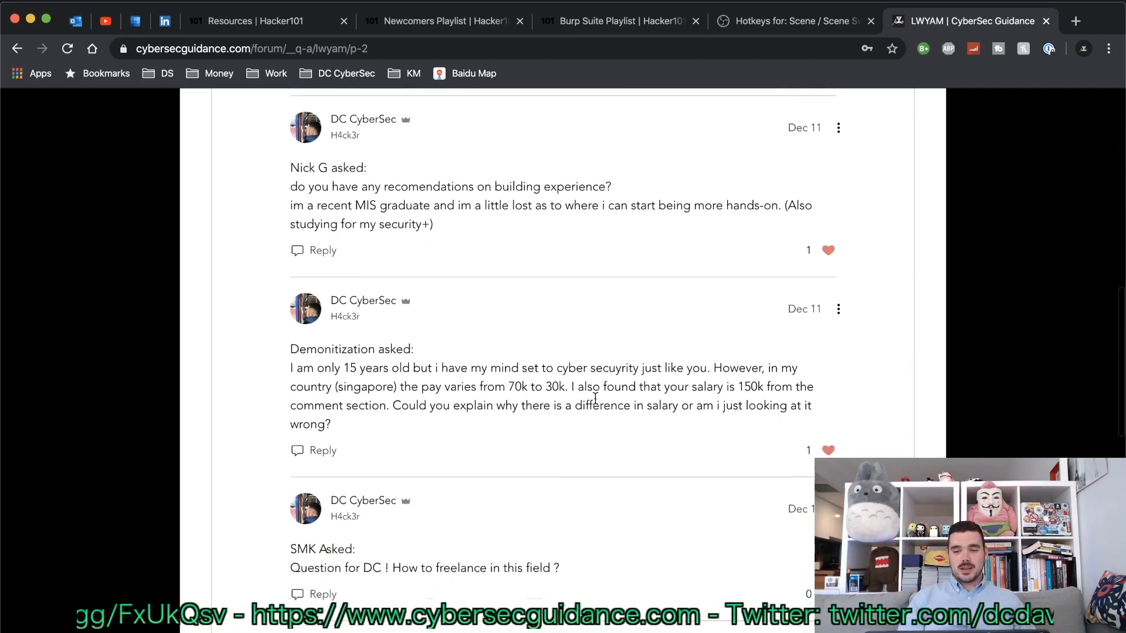
scroll(down, 3)
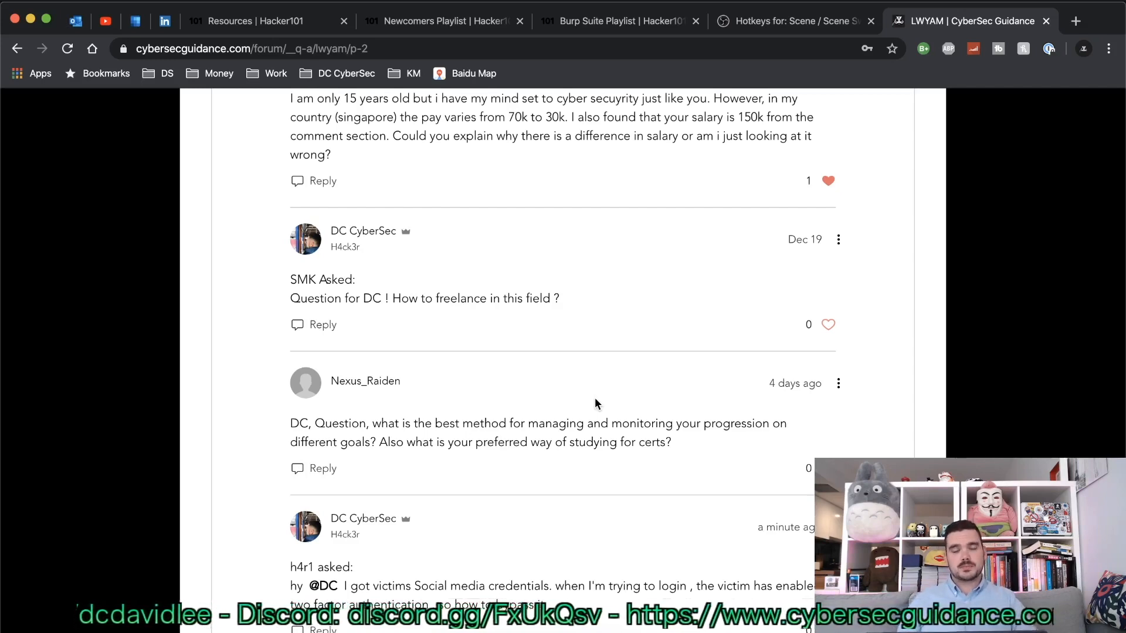
scroll(down, 3)
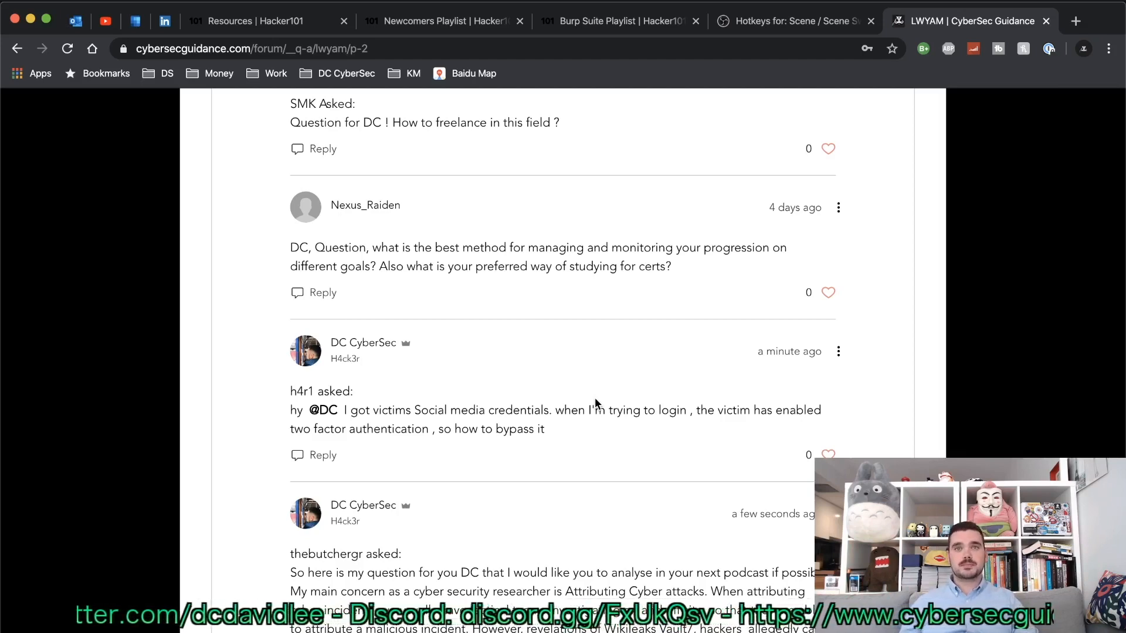
scroll(down, 3)
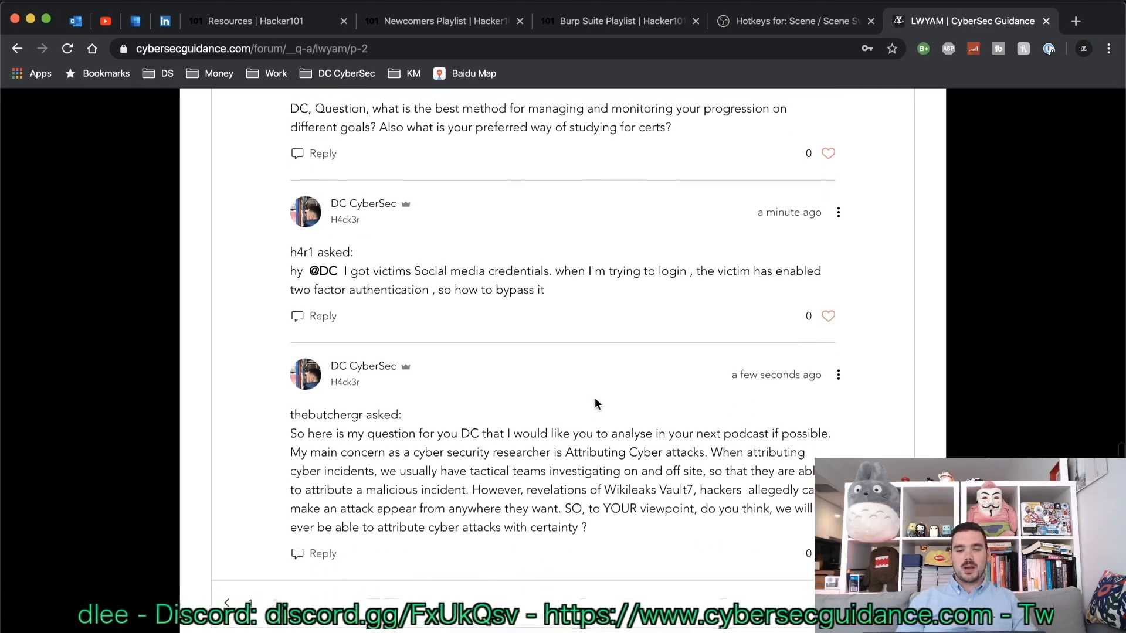
scroll(down, 3)
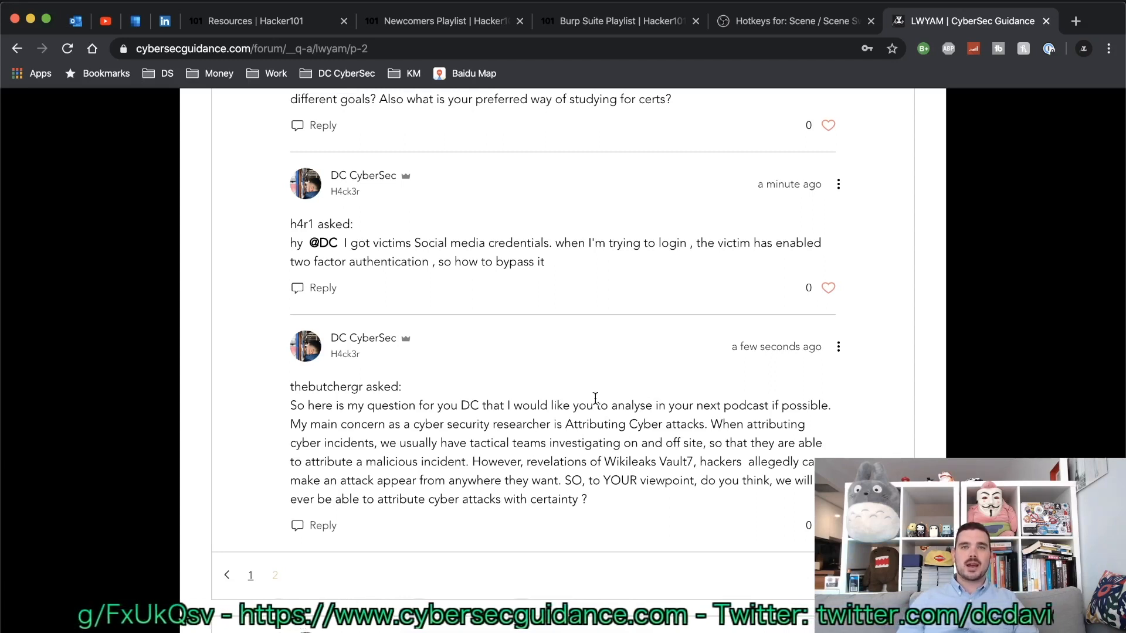
scroll(down, 3)
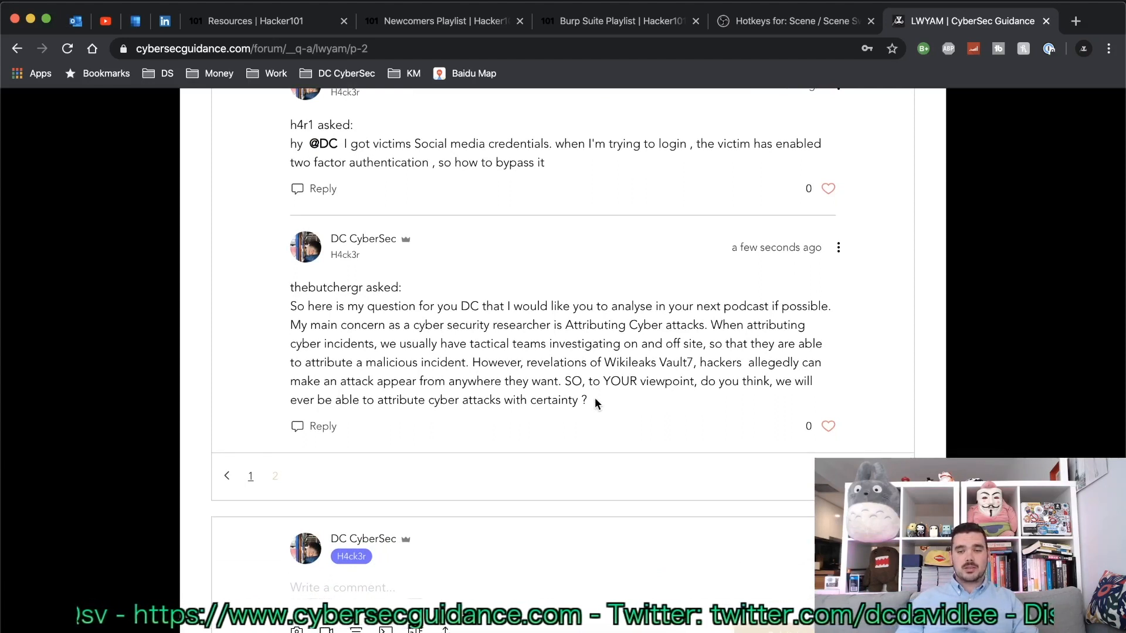
scroll(down, 3)
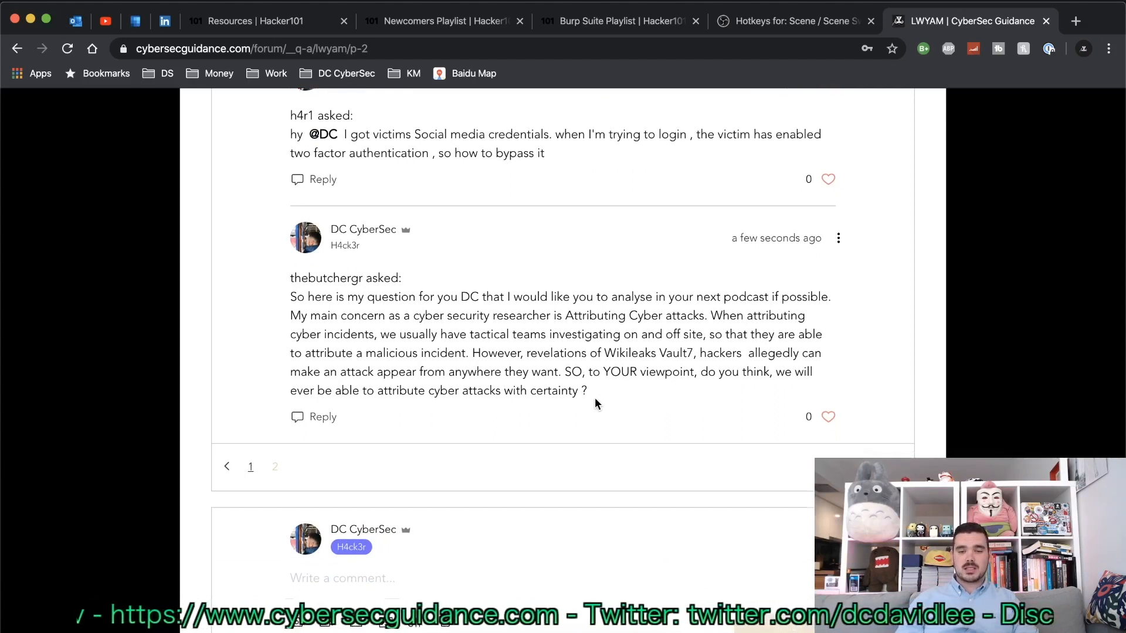
scroll(down, 3)
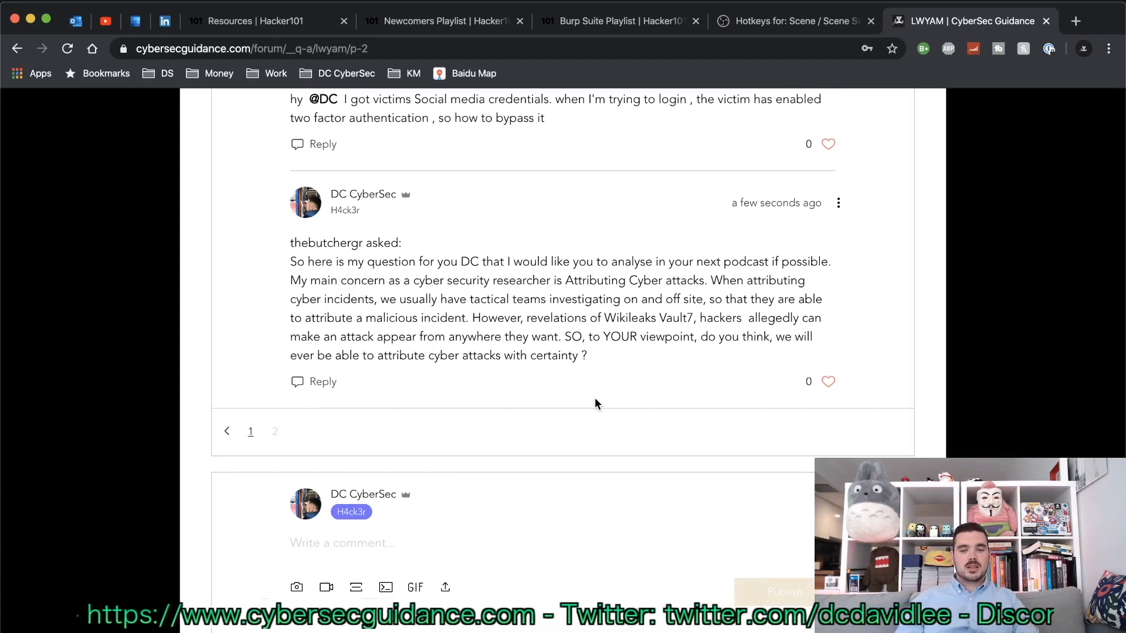